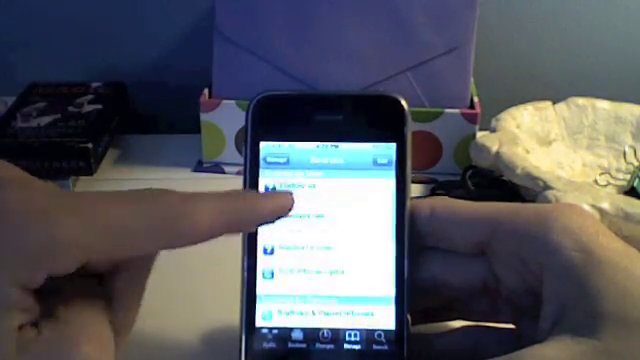
Open the blackra1n source from the Sources list to browse its packages.
left_click(290, 184)
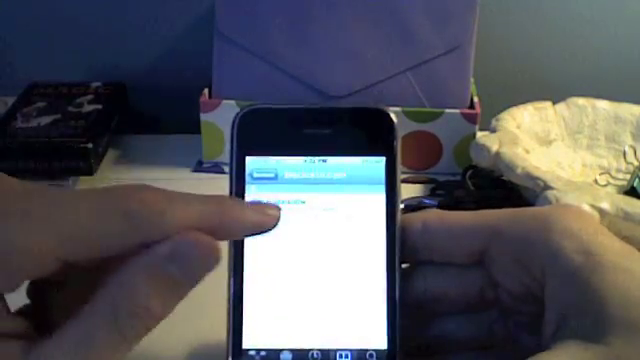